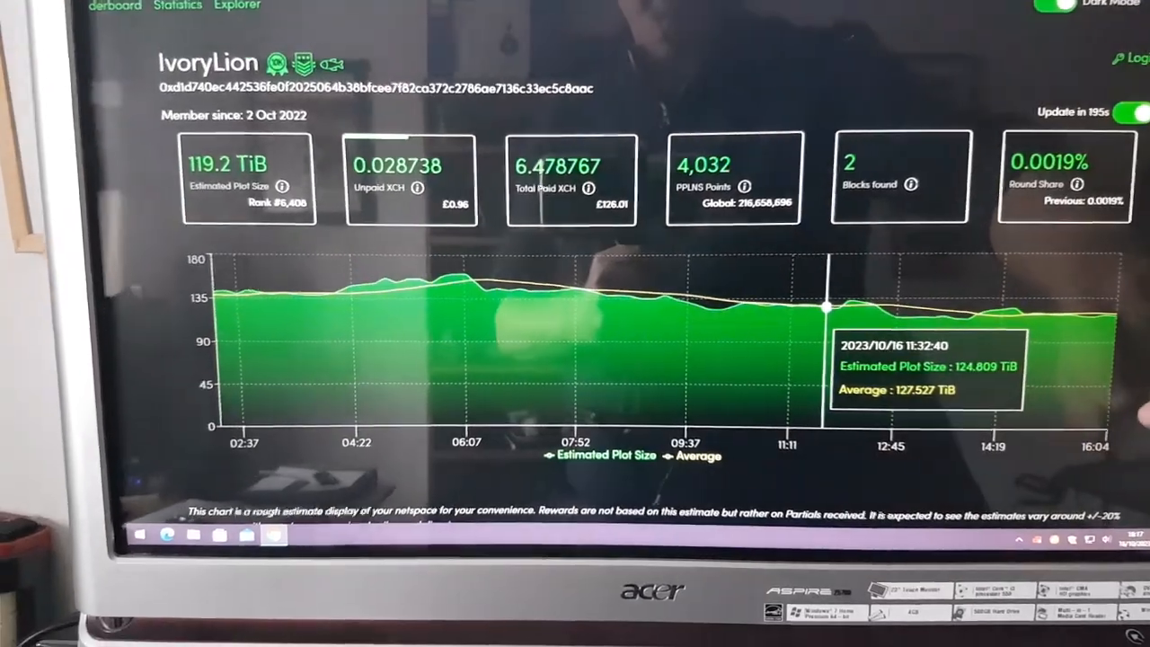
pyautogui.scroll(-3)
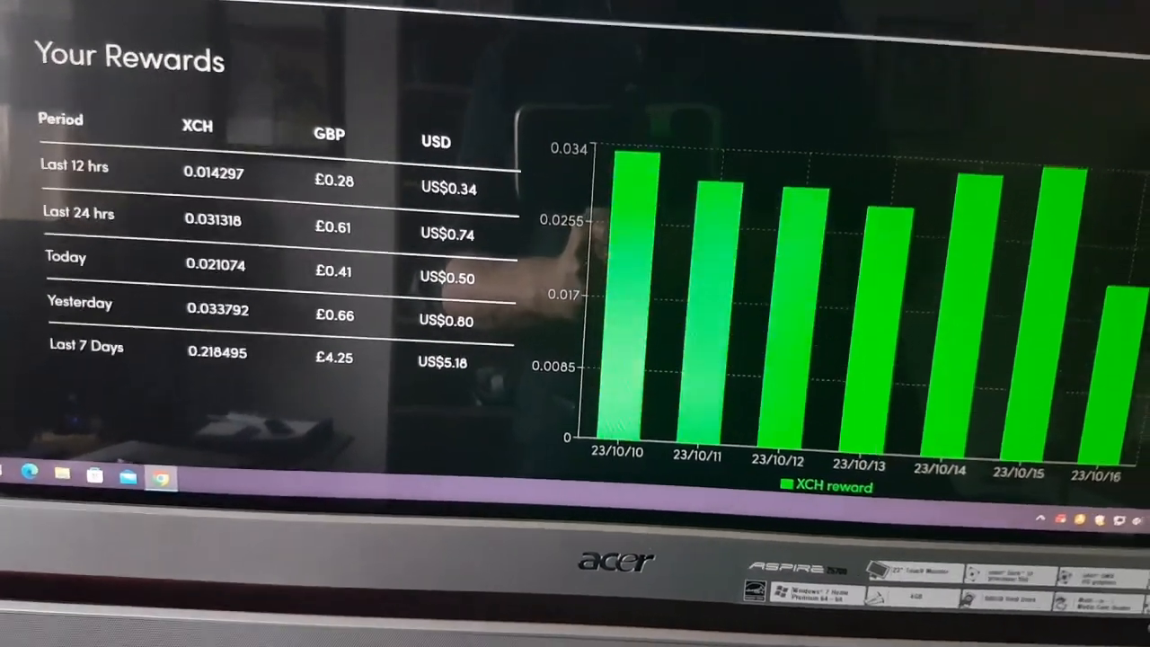
pyautogui.scroll(-3)
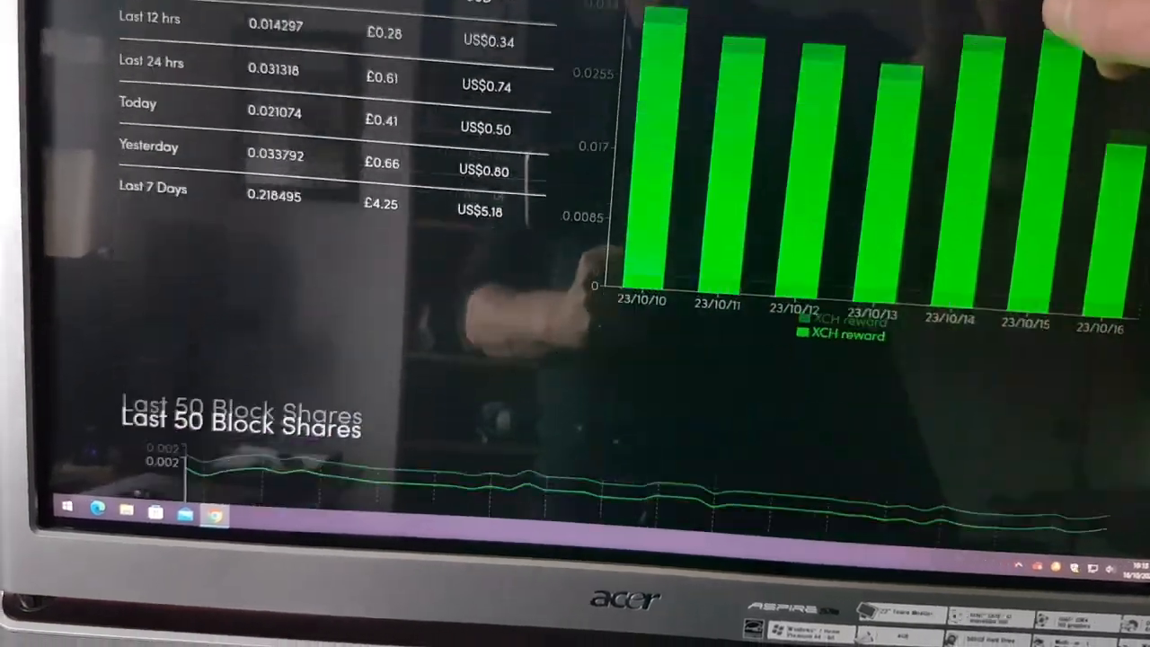
pyautogui.scroll(-3)
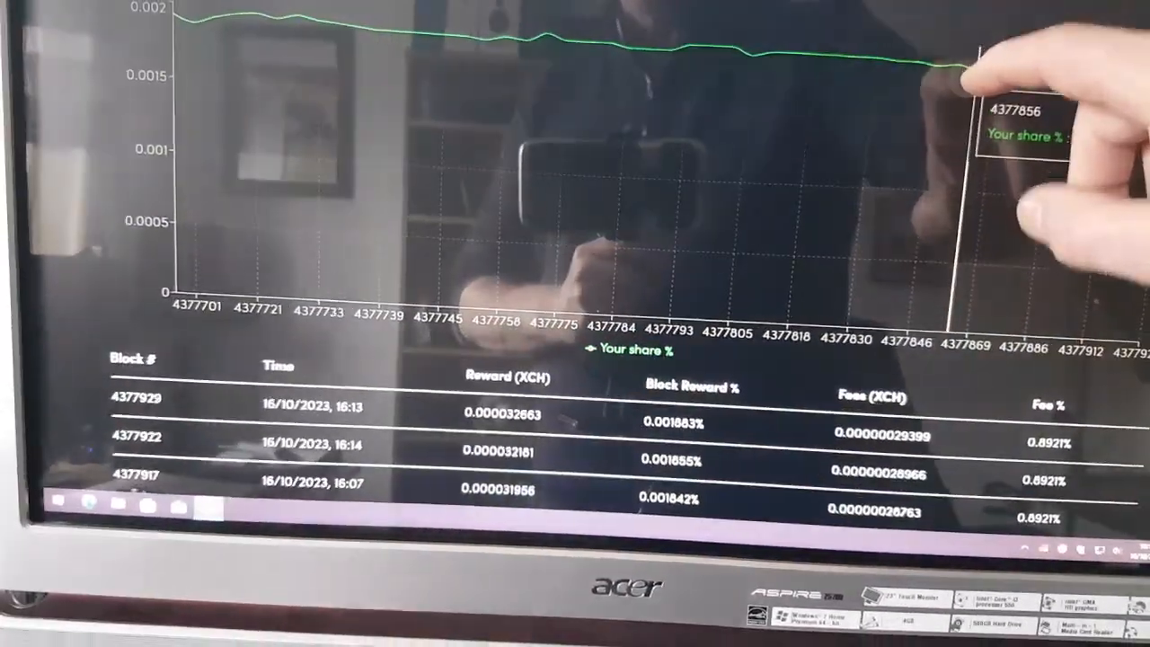